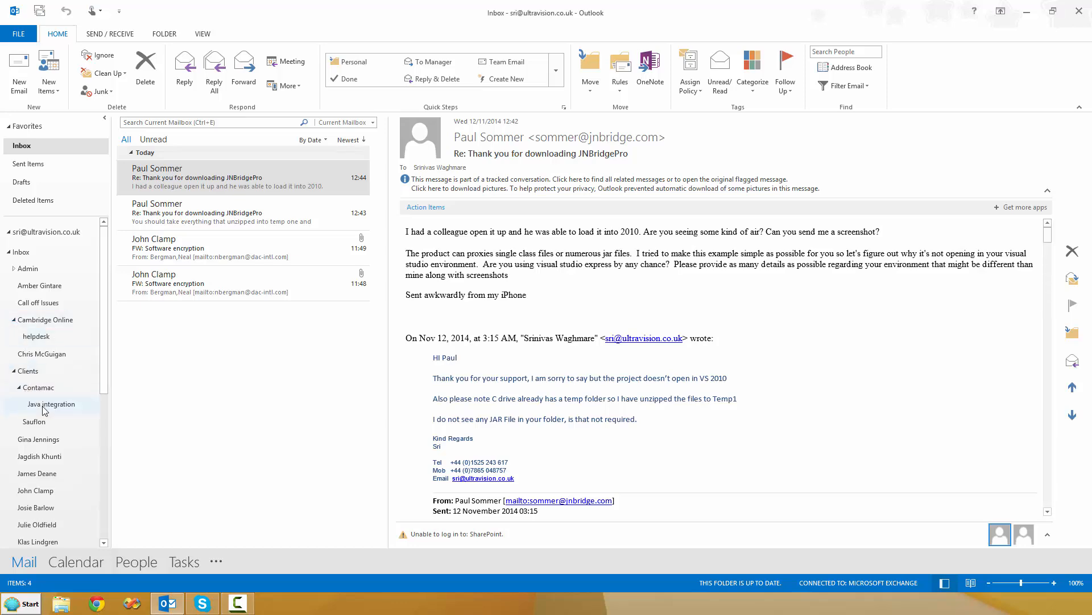
Open the Java integration folder's reply and follow its Dropbox temp.zip link.
left_click(51, 403)
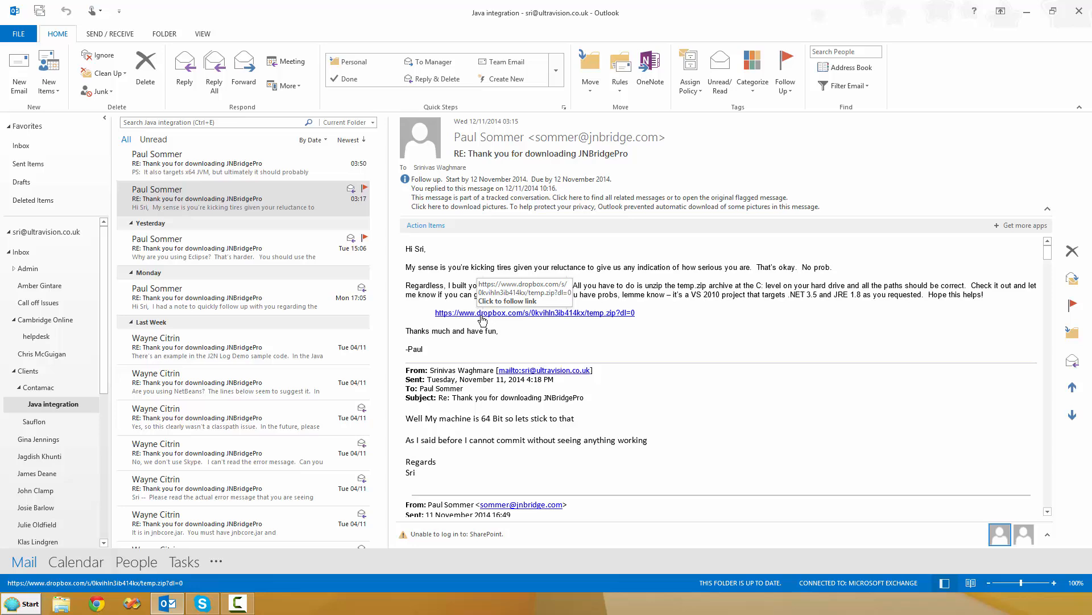
left_click(533, 312)
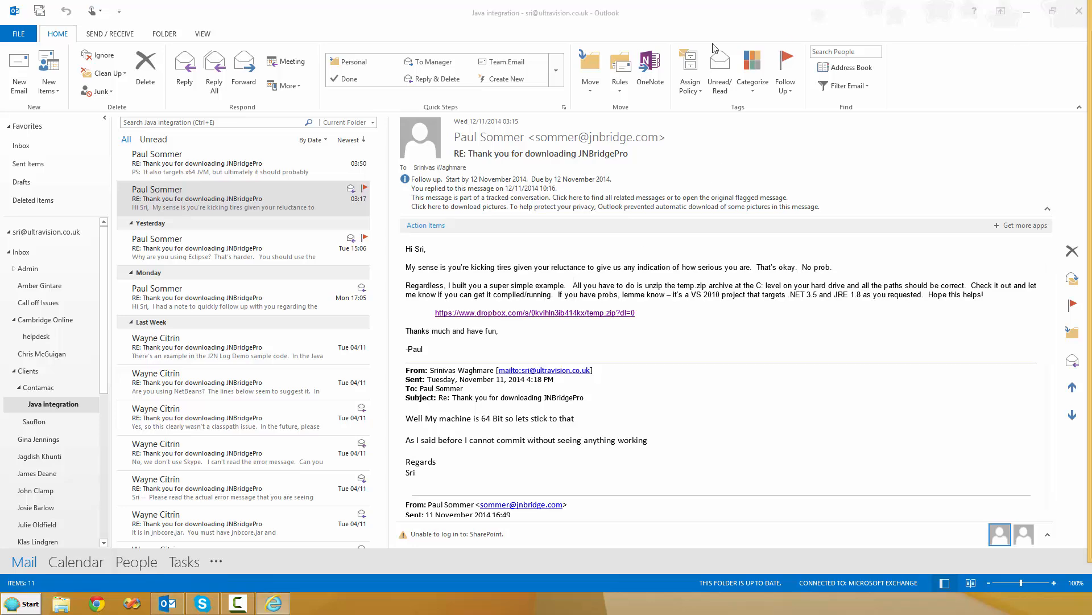
Download temp.zip from the Dropbox page and expand the browser's Save options.
left_click(534, 312)
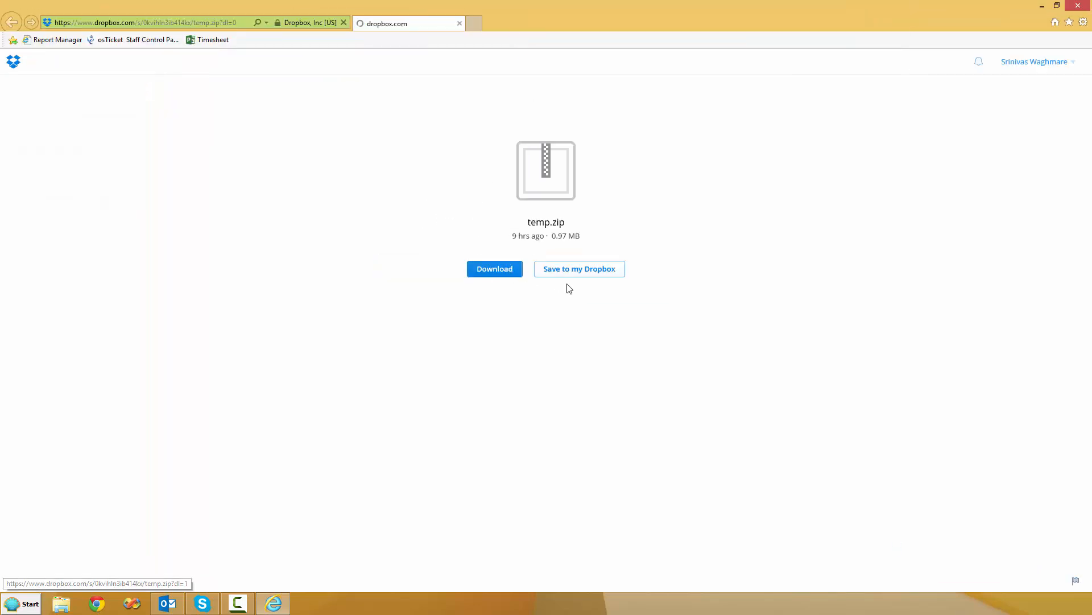
left_click(494, 268)
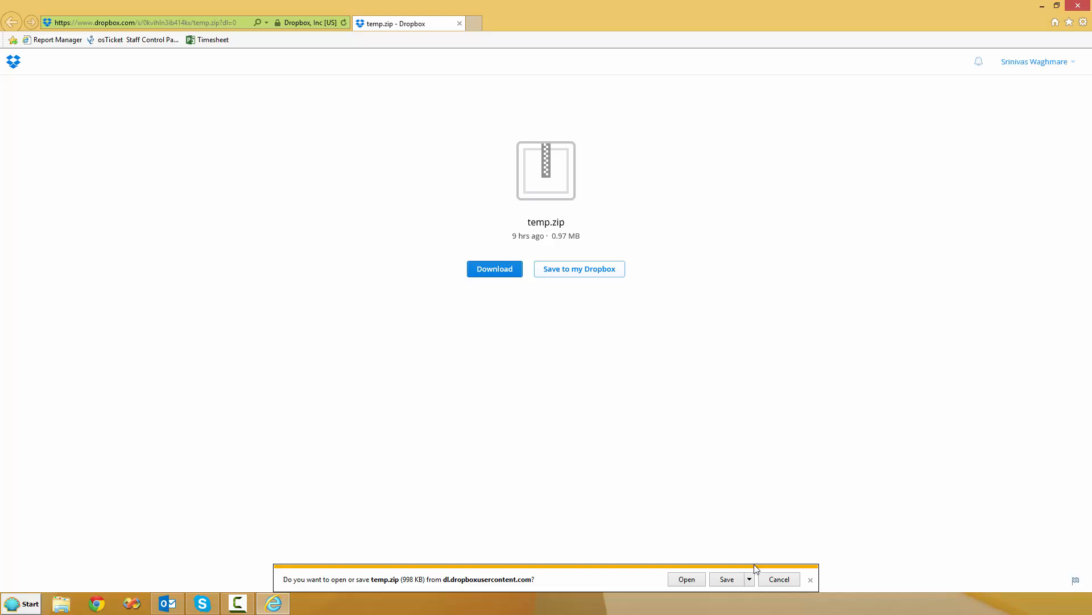
left_click(749, 579)
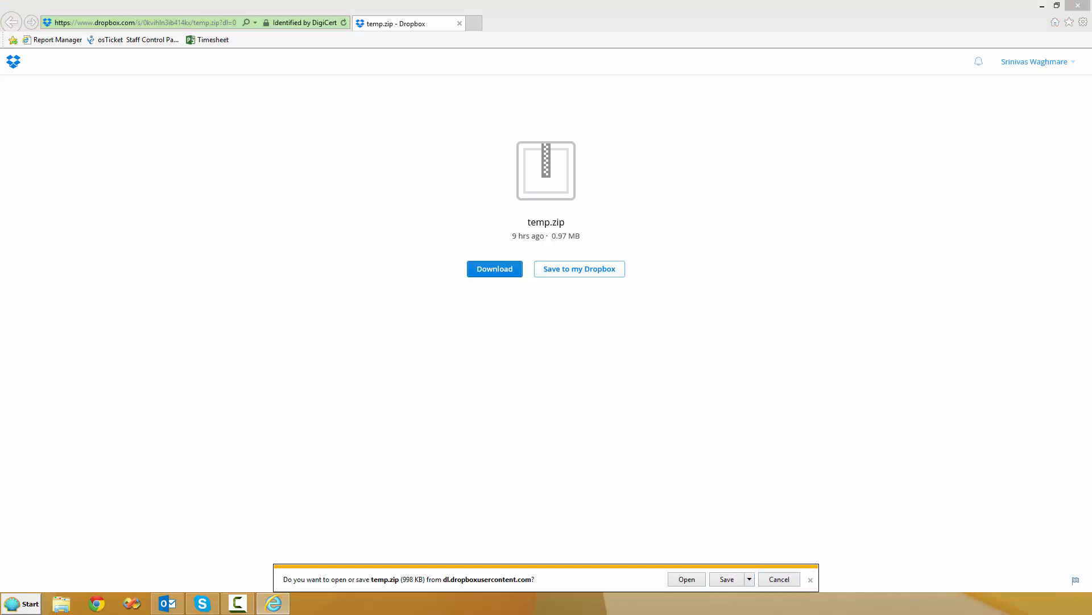
Save temp.zip to Downloads after the C: drive root save is refused.
left_click(727, 579)
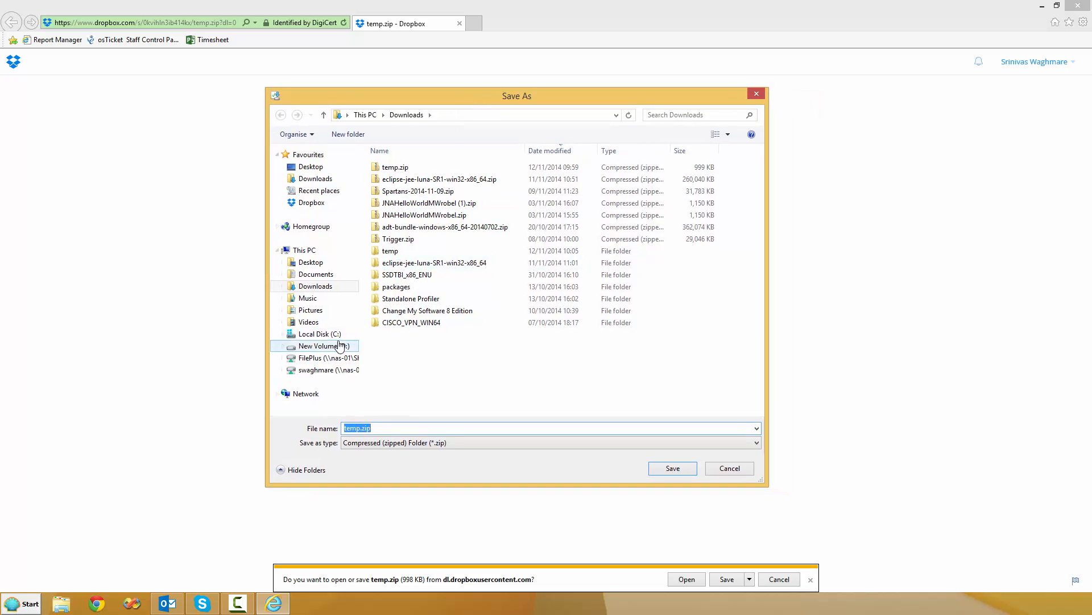
left_click(315, 334)
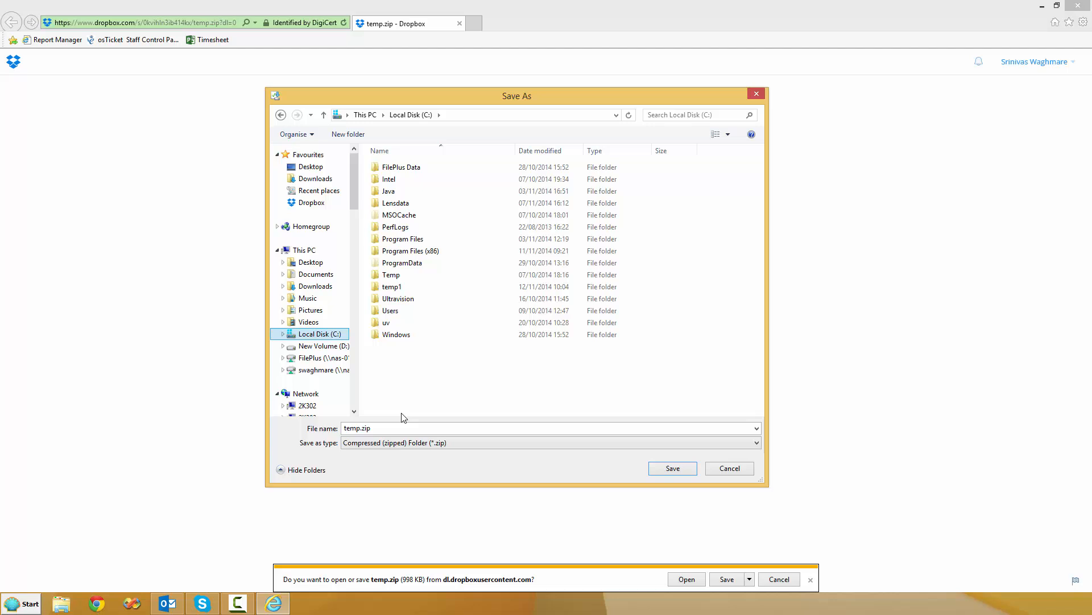
left_click(671, 468)
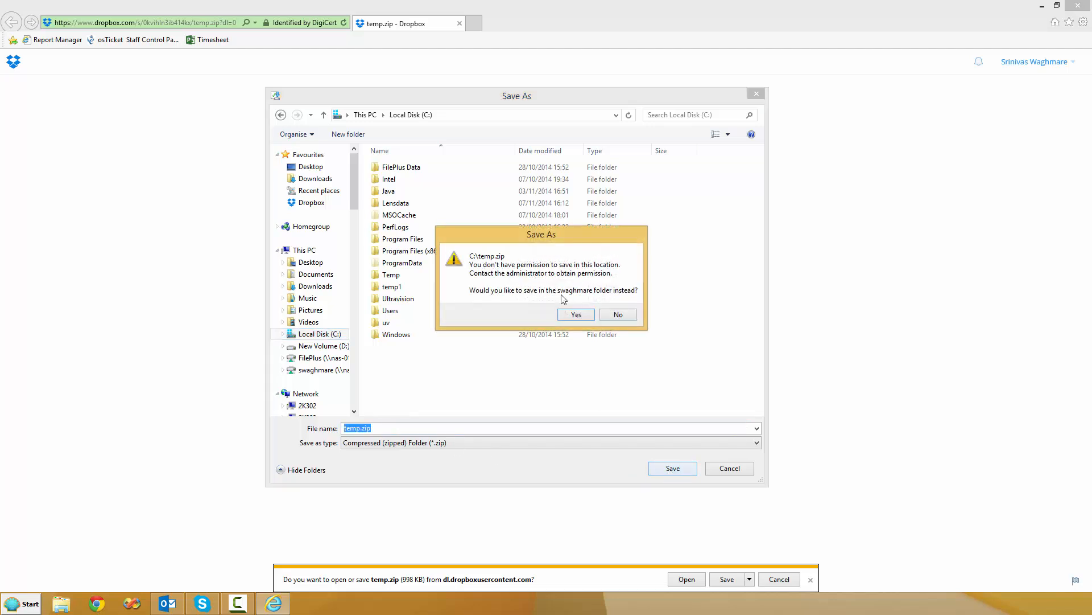
left_click(575, 314)
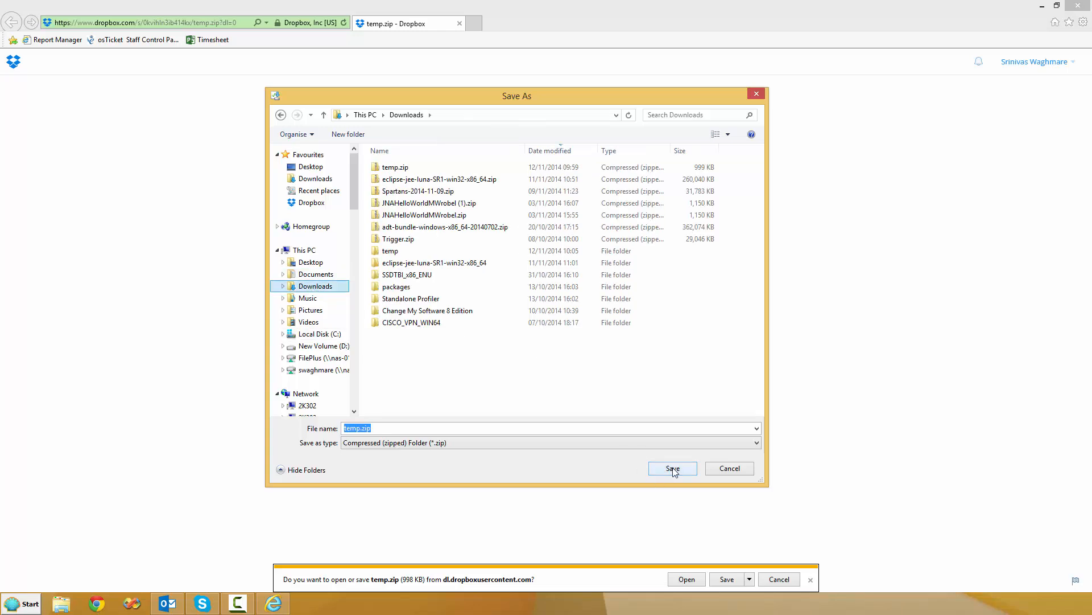
left_click(671, 468)
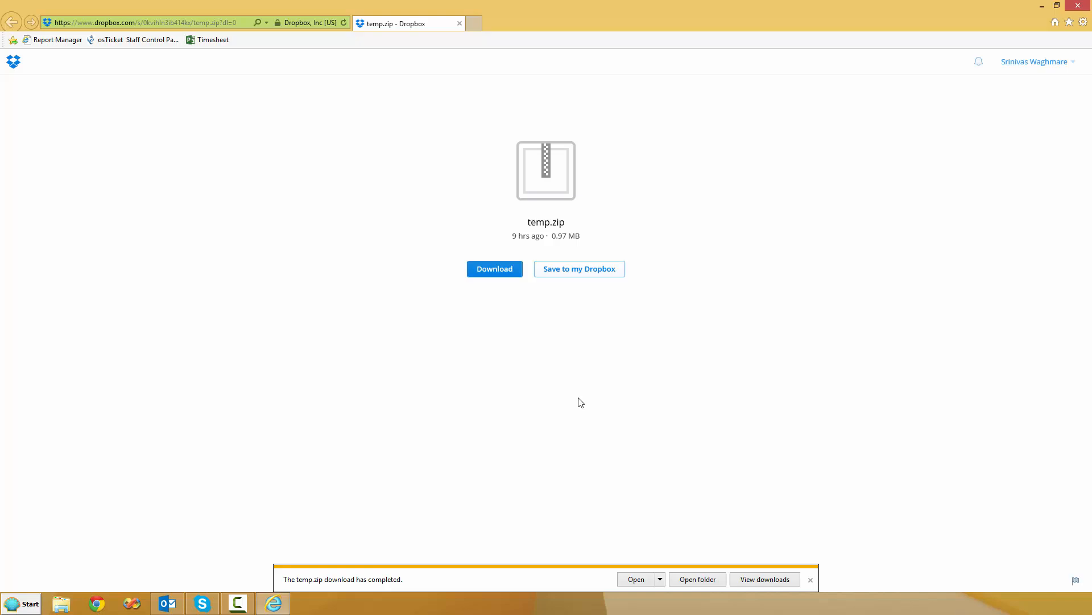
mouse_move(698, 578)
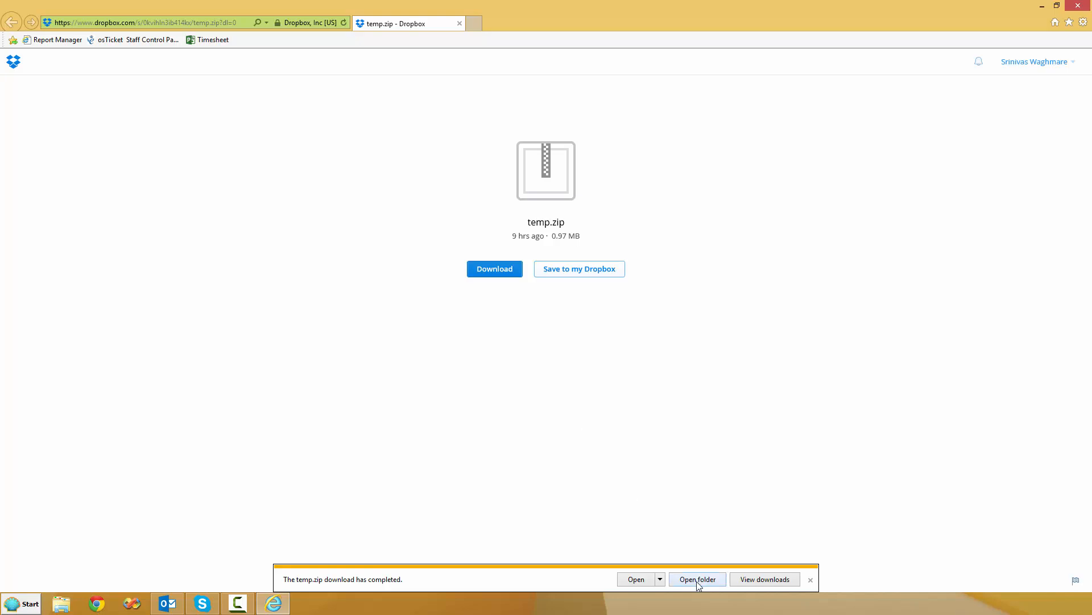
Open the Downloads folder from the download bar and scroll to temp.zip.
left_click(810, 579)
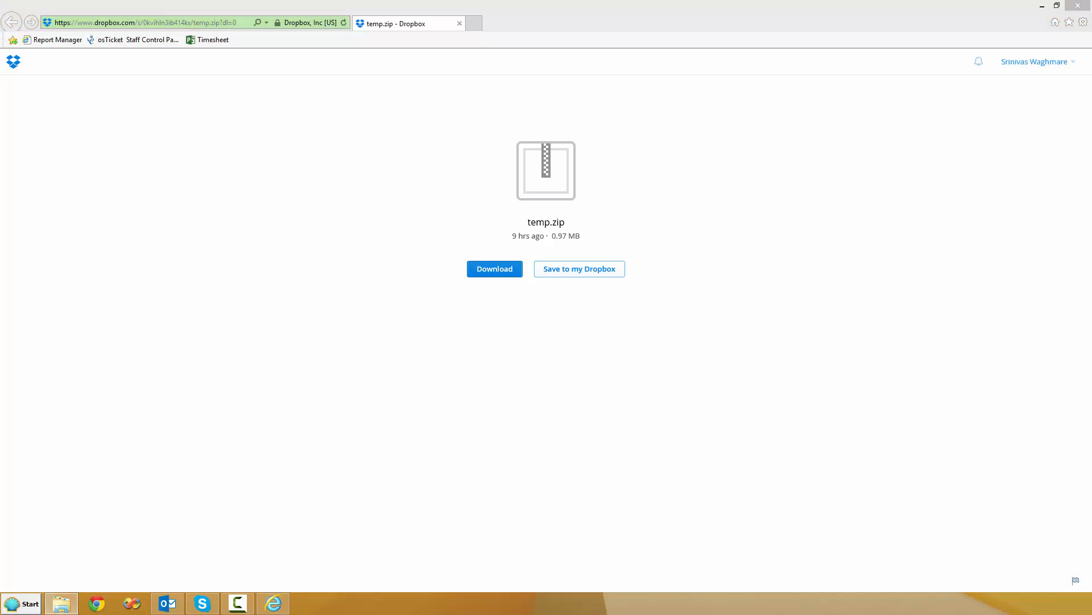
left_click(494, 268)
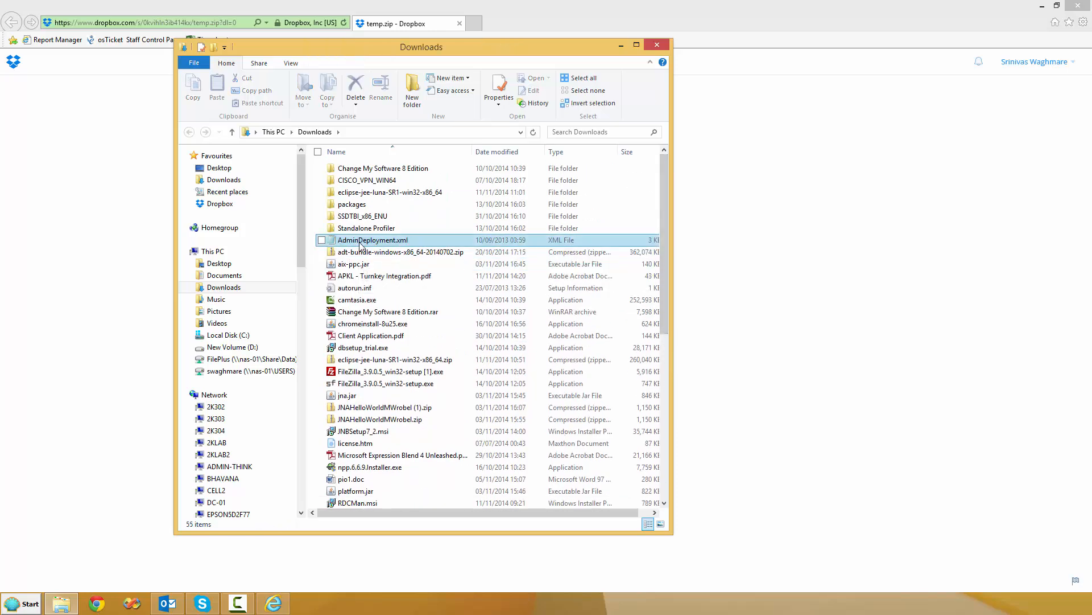
scroll("down", 3)
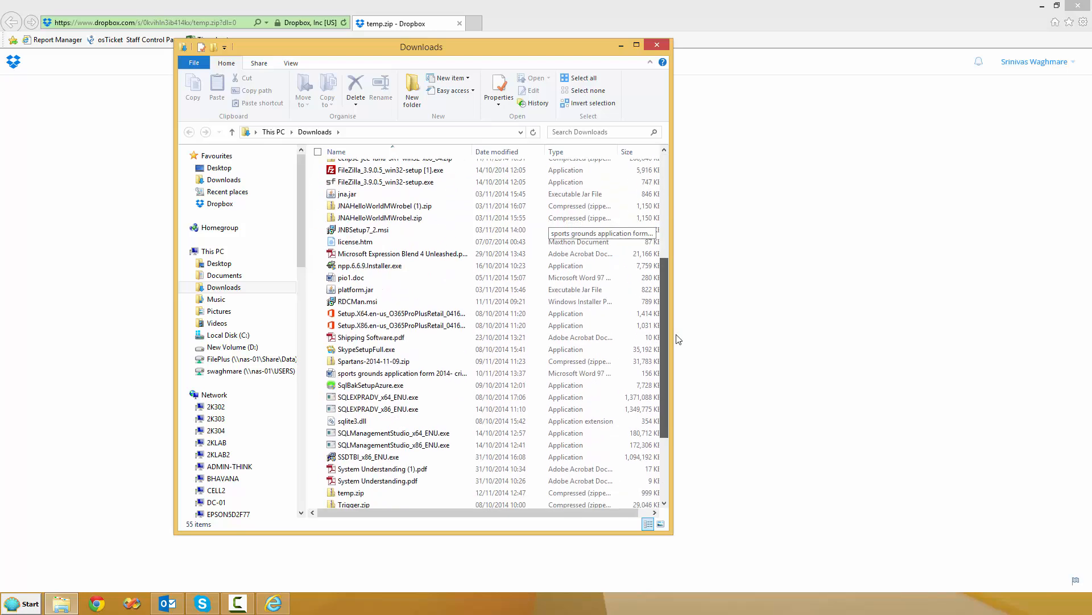
scroll("down", 3)
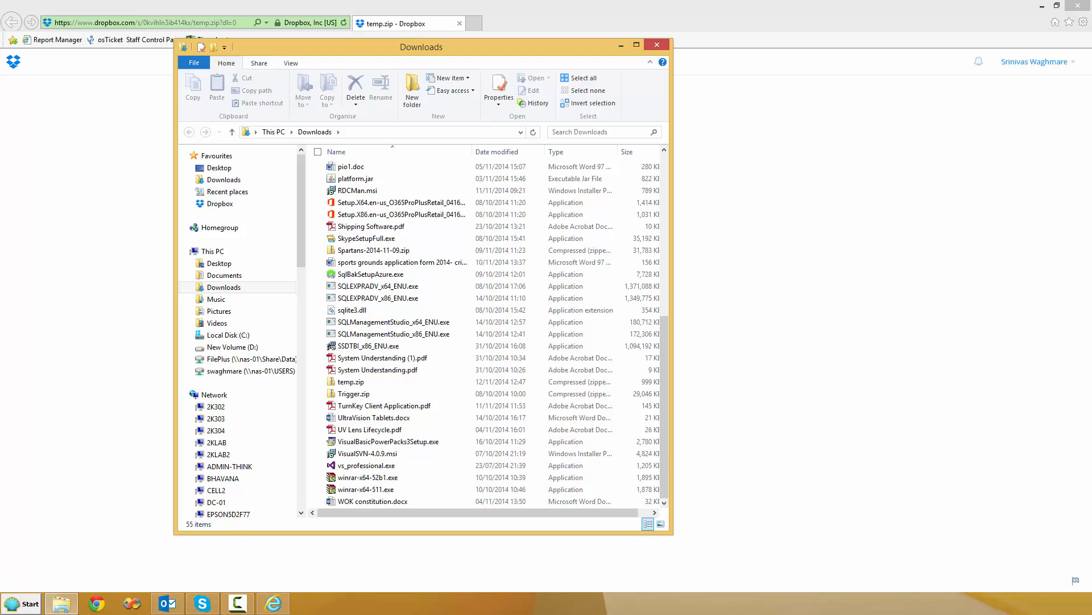
Extract temp.zip with WinRAR's 'Extract to temp\' context-menu option.
right_click(352, 382)
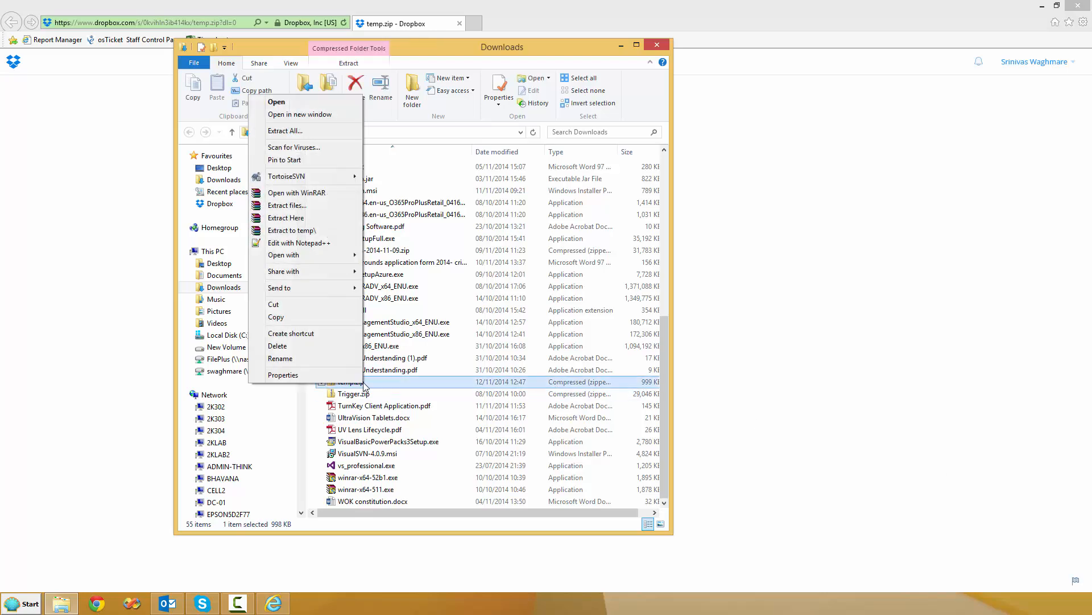
mouse_move(304, 234)
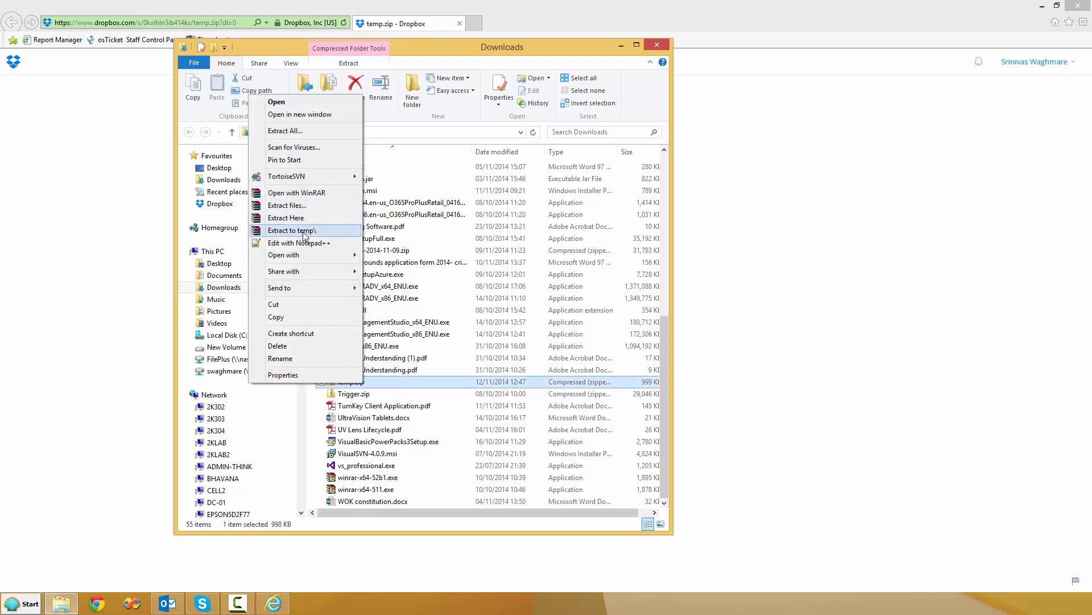
left_click(291, 229)
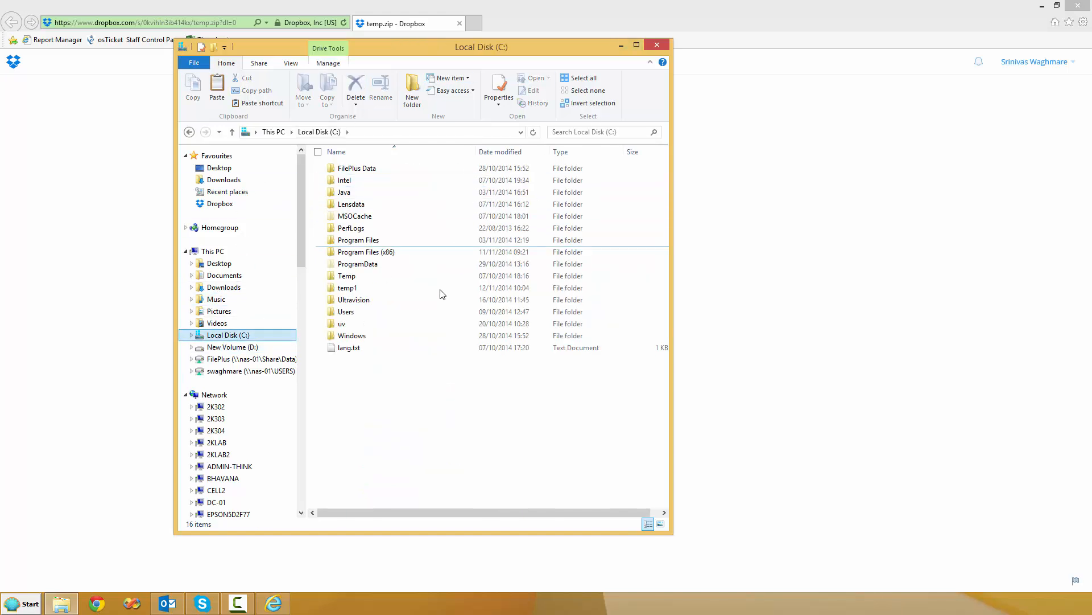
Browse C:\Temp\temp into the nested HelloWorld project folder.
left_click(347, 276)
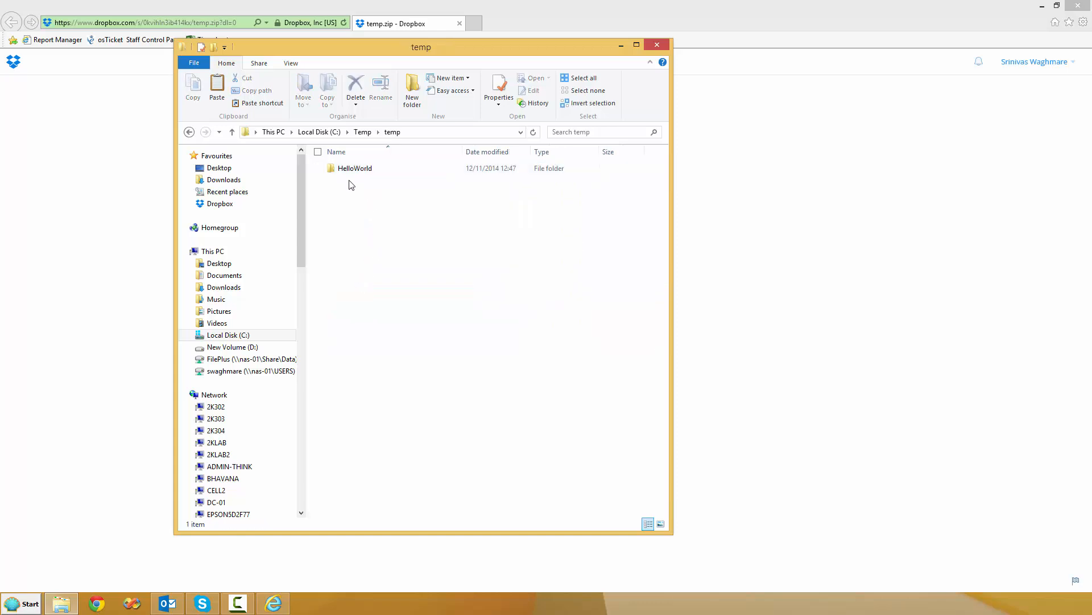
double_click(354, 167)
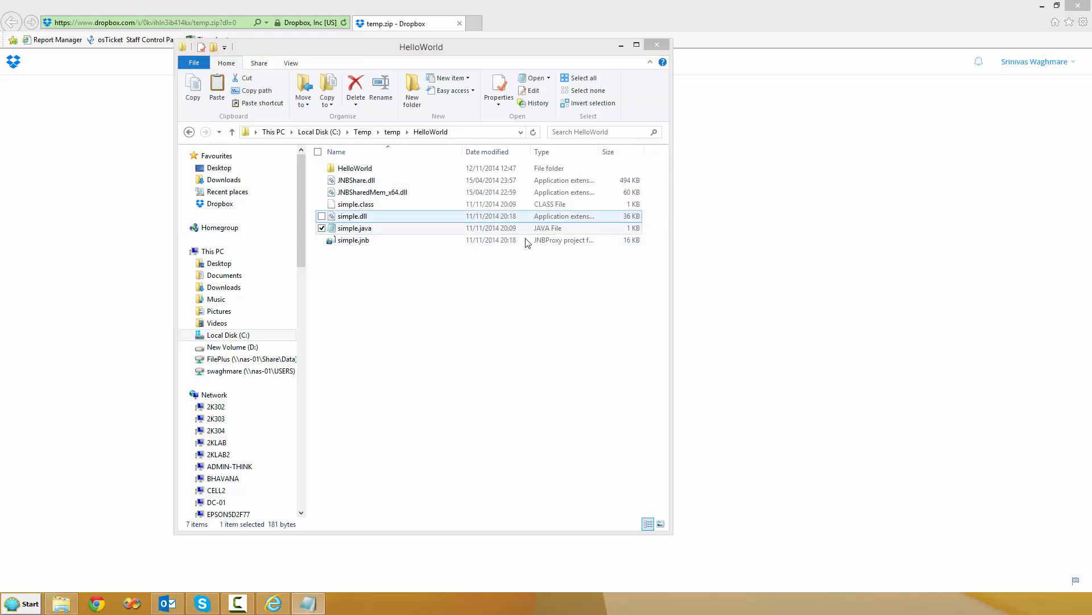
double_click(355, 228)
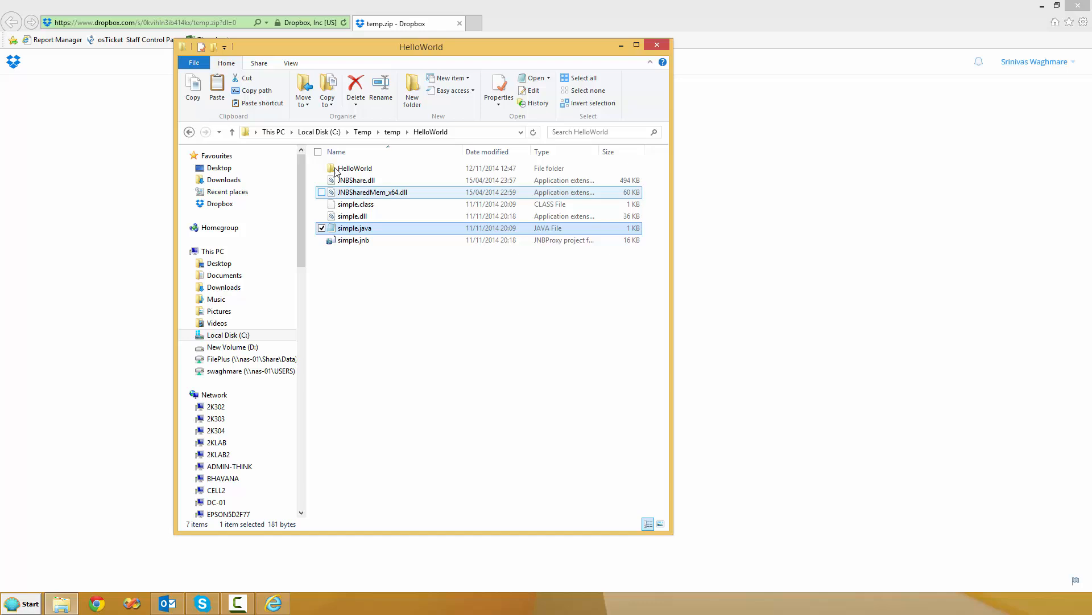
double_click(353, 168)
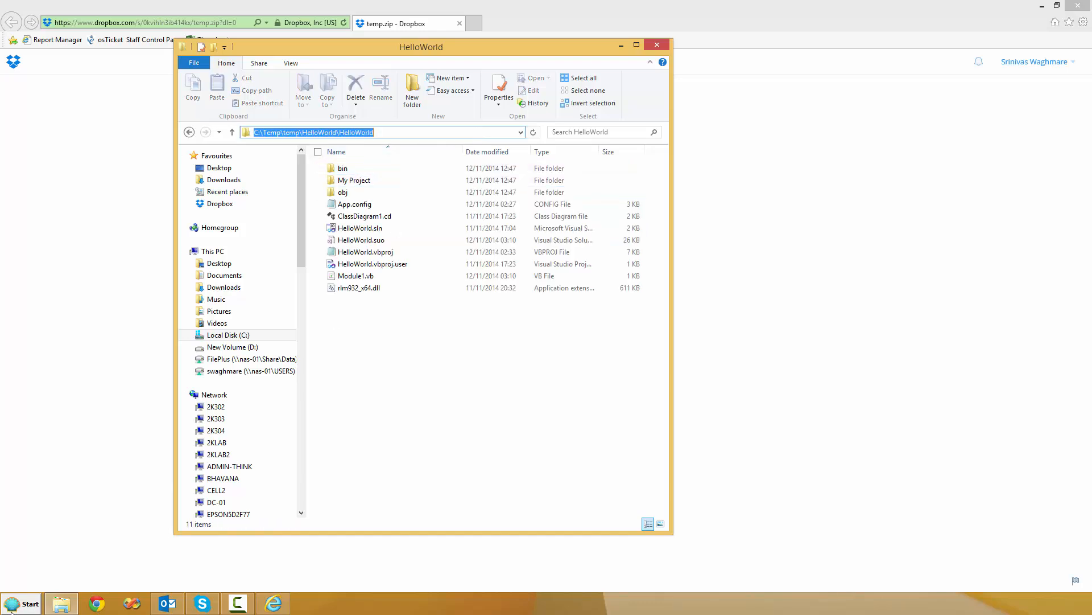
Launch Visual Studio 2010 from All Programs in the Start menu.
left_click(22, 602)
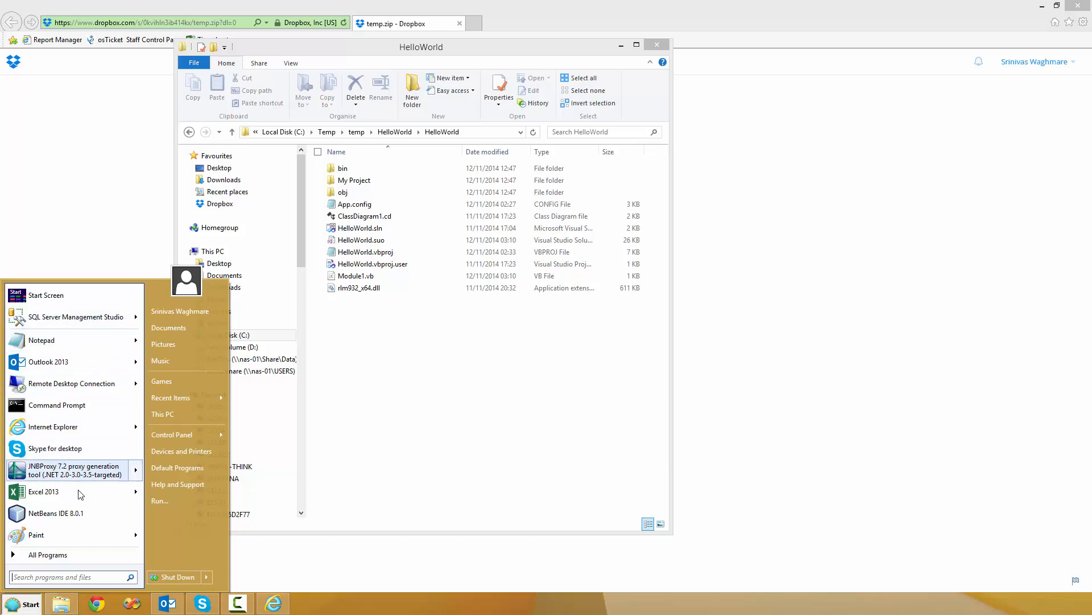
left_click(48, 554)
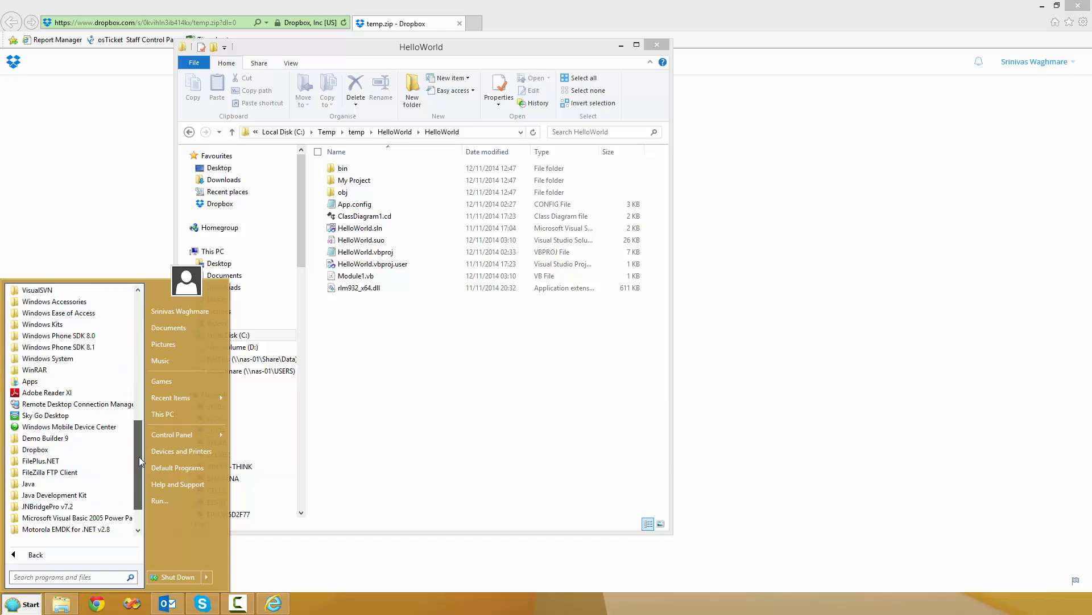
scroll("down", 3)
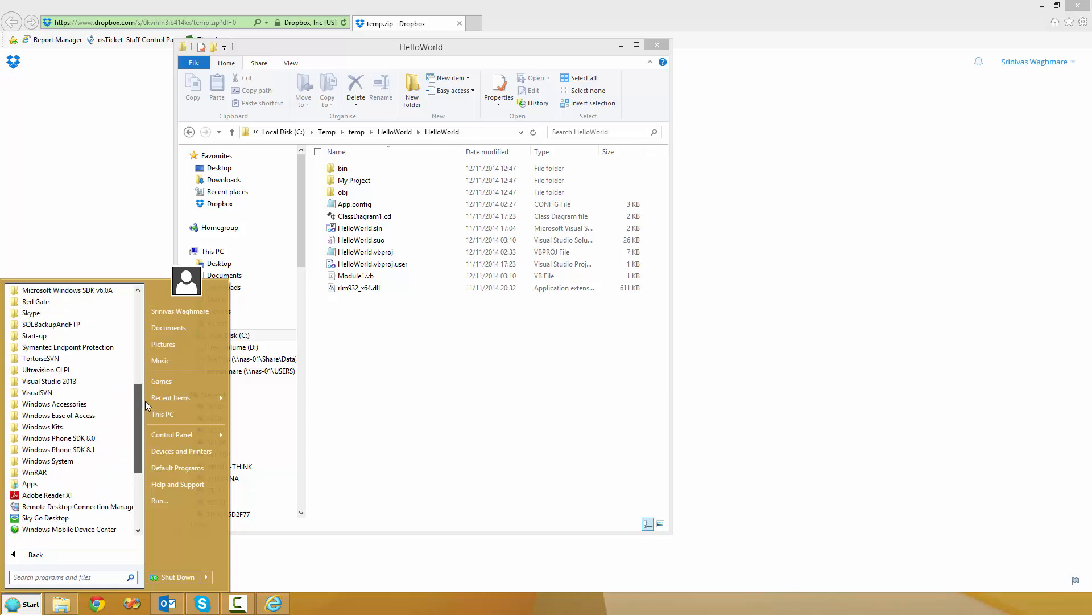
mouse_move(68, 346)
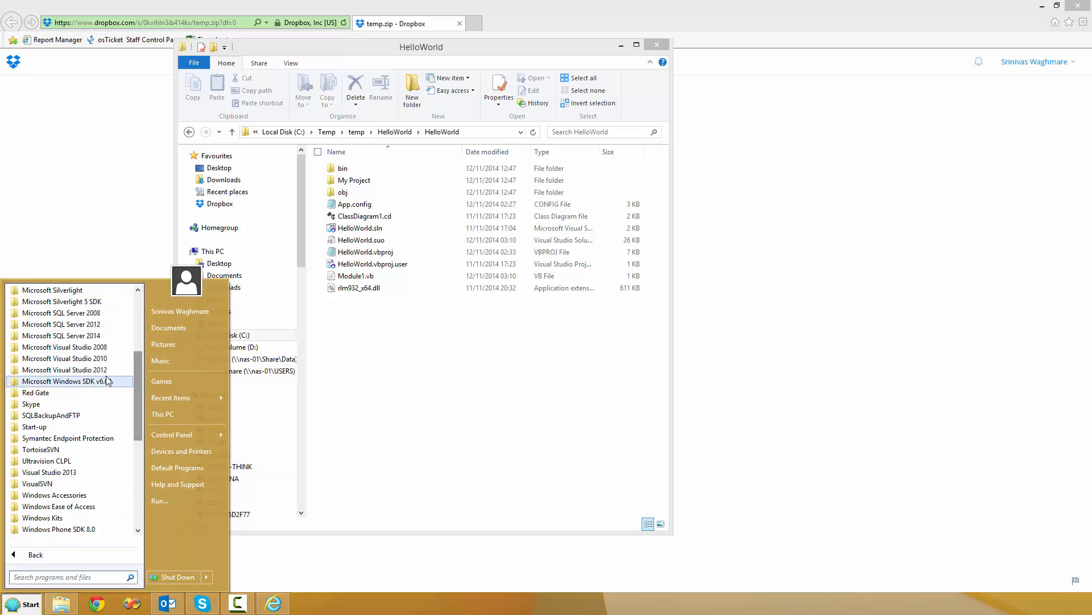
left_click(75, 377)
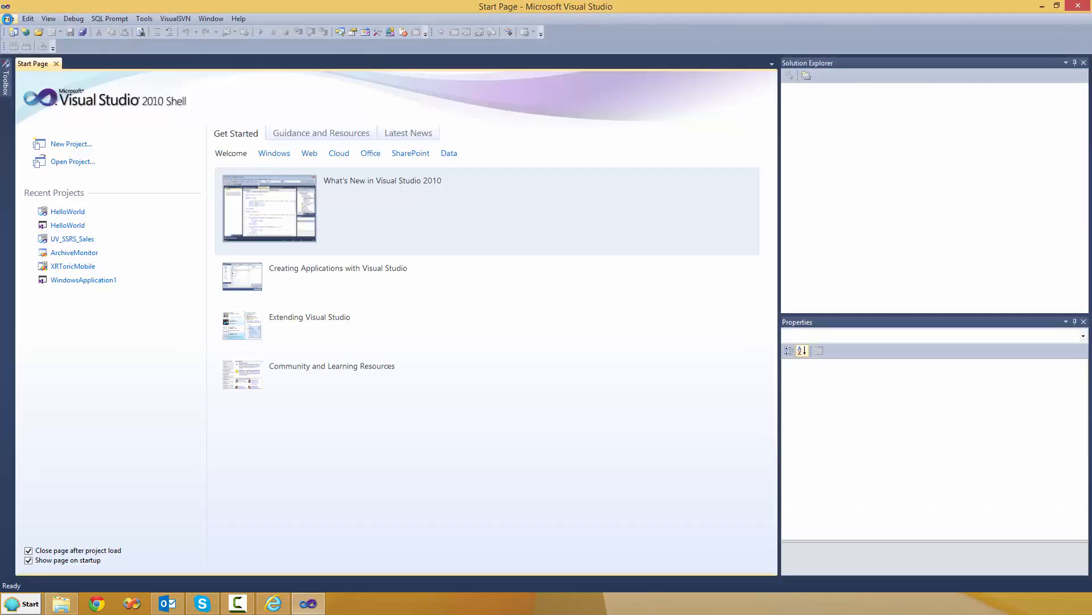
Open HelloWorld.sln from C:\Temp\temp\HelloWorld\HelloWorld via File > Open Project.
left_click(9, 18)
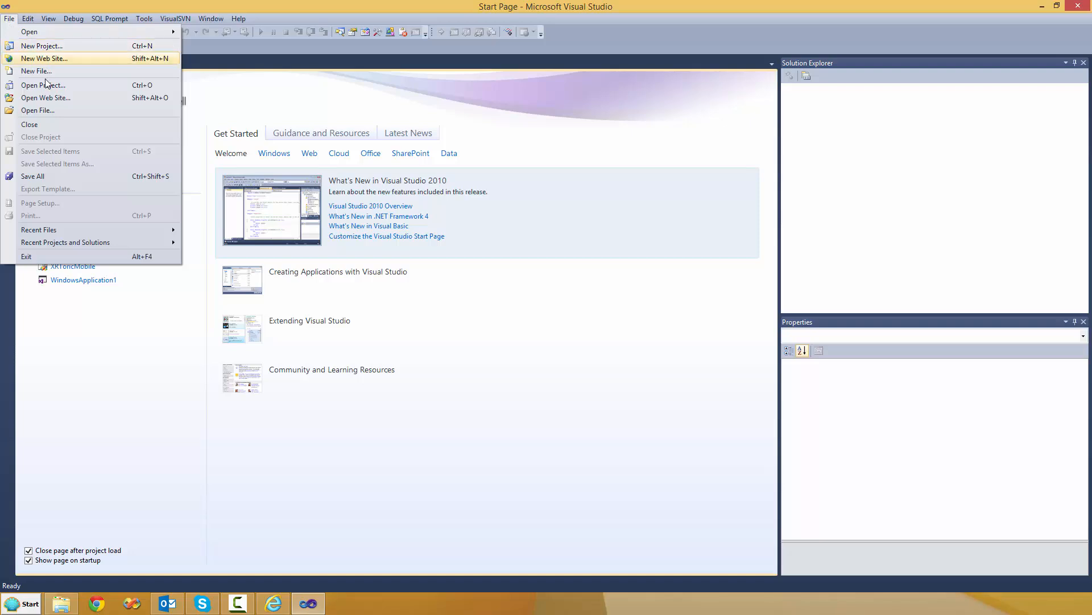
left_click(44, 85)
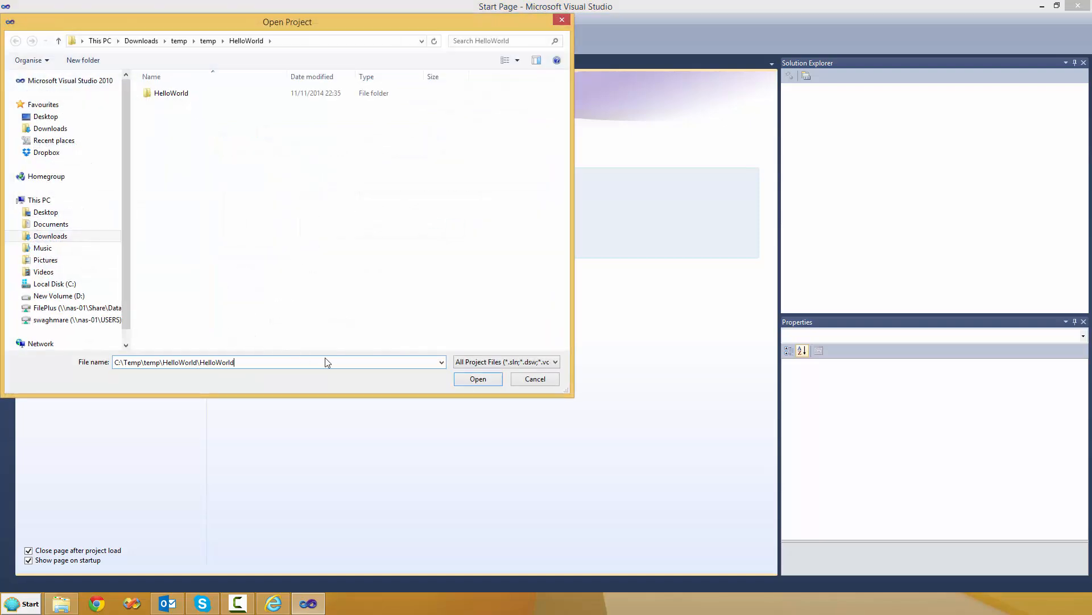
double_click(171, 93)
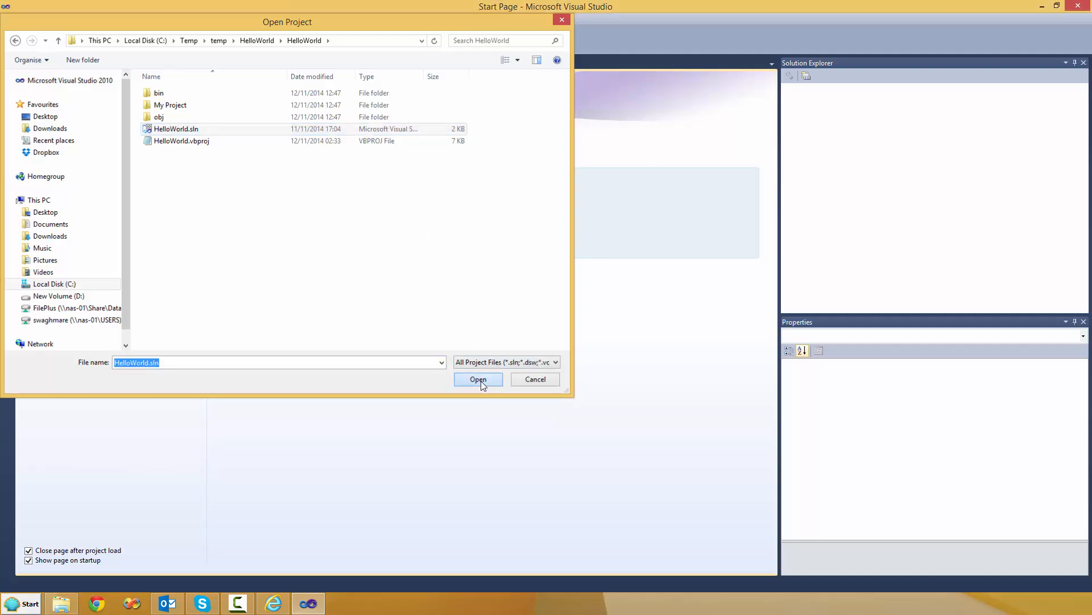
left_click(478, 379)
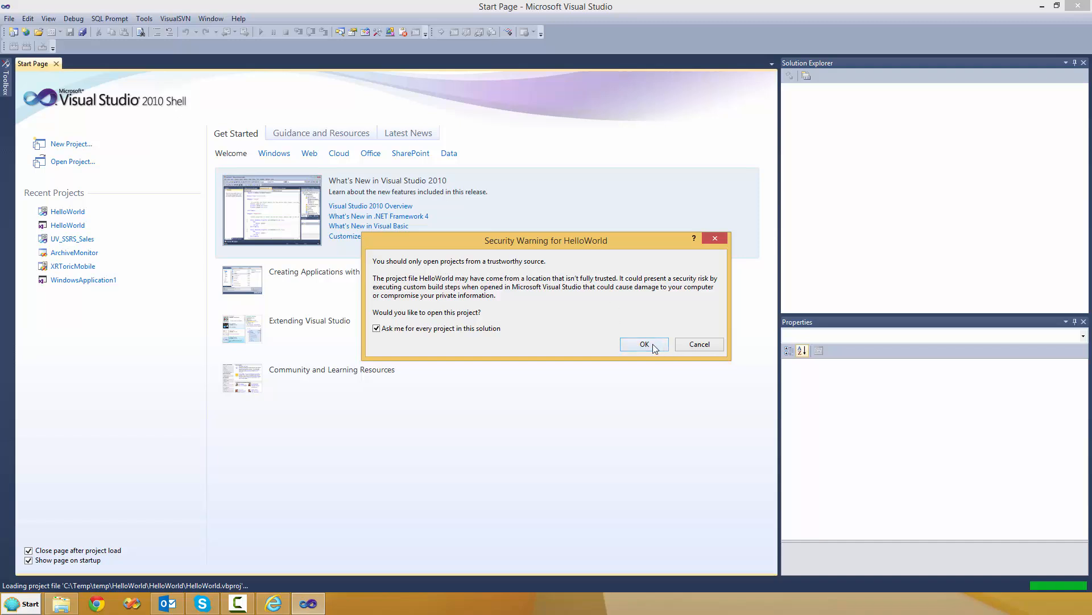
Accept the Security Warning so the HelloWorld solution loads.
left_click(642, 344)
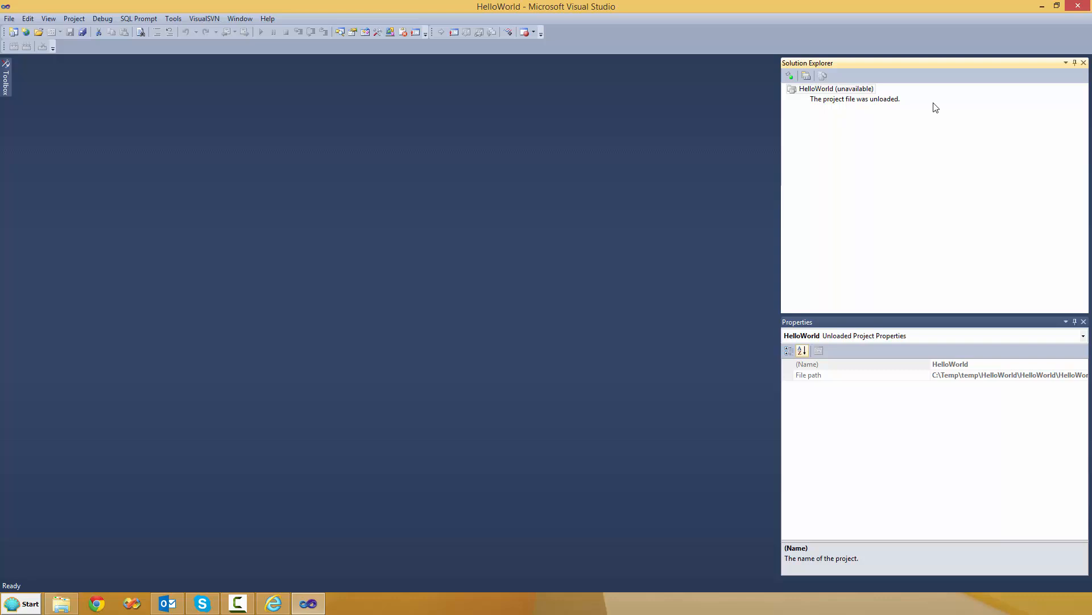
mouse_move(841, 97)
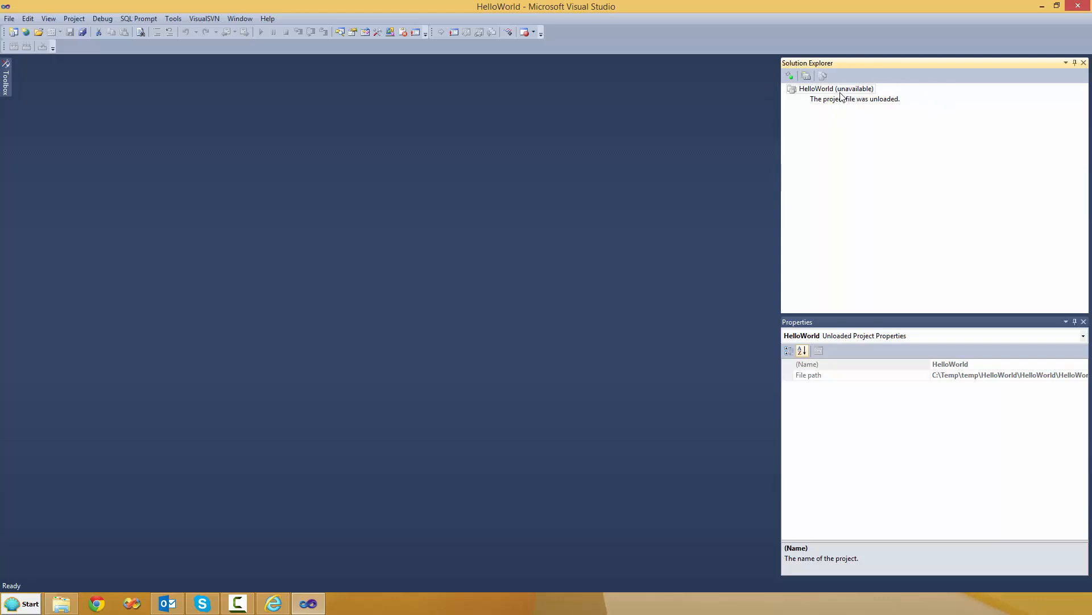
mouse_move(198, 594)
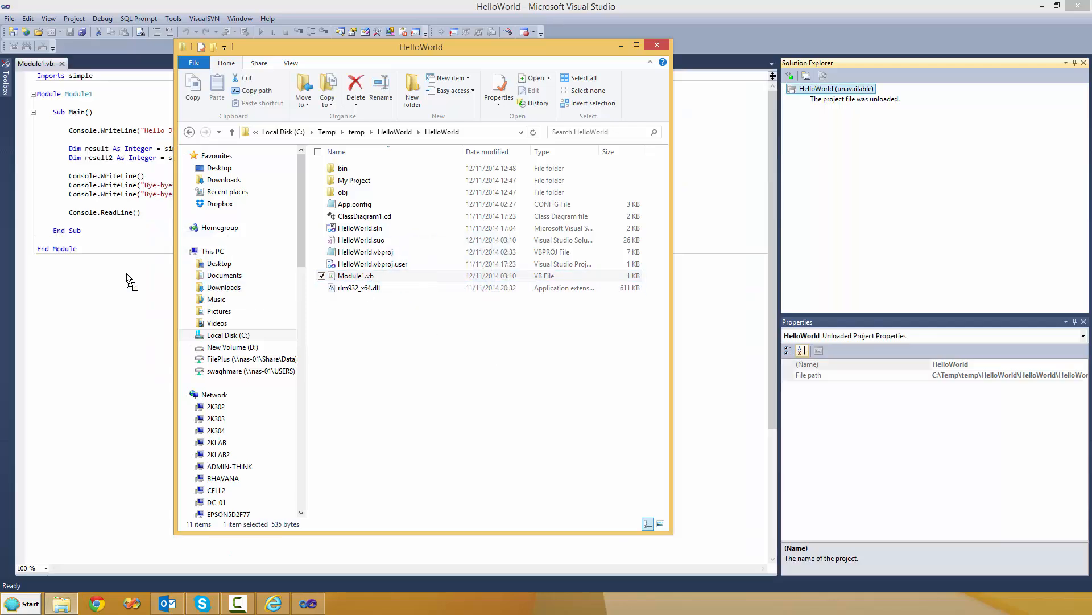
Bring the Module1.vb editor to the front, with Explorer back at the outer HelloWorld folder.
left_click(656, 45)
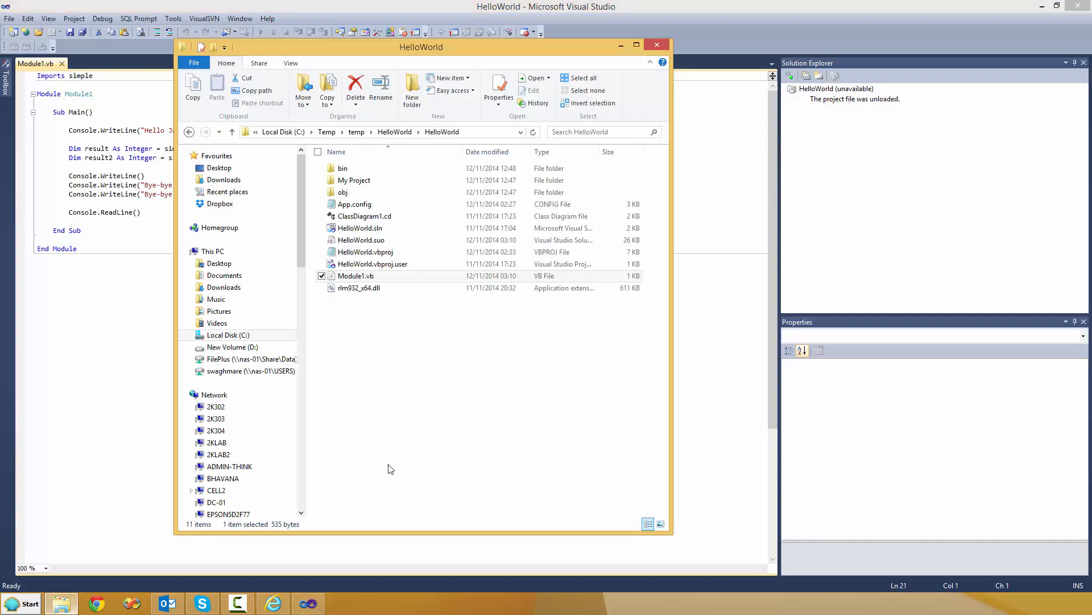
left_click(366, 251)
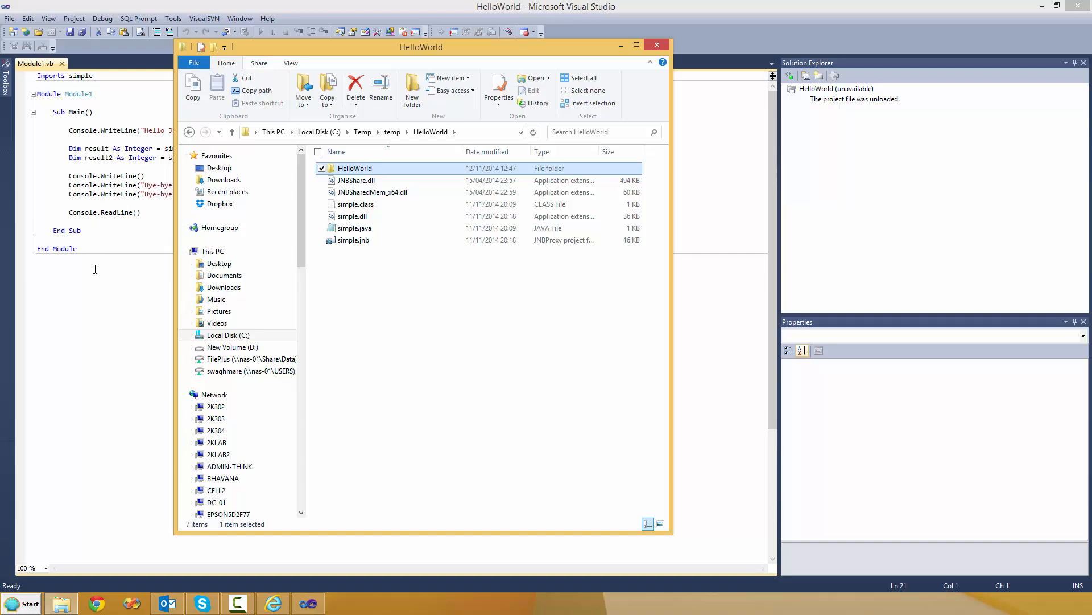
left_click(655, 44)
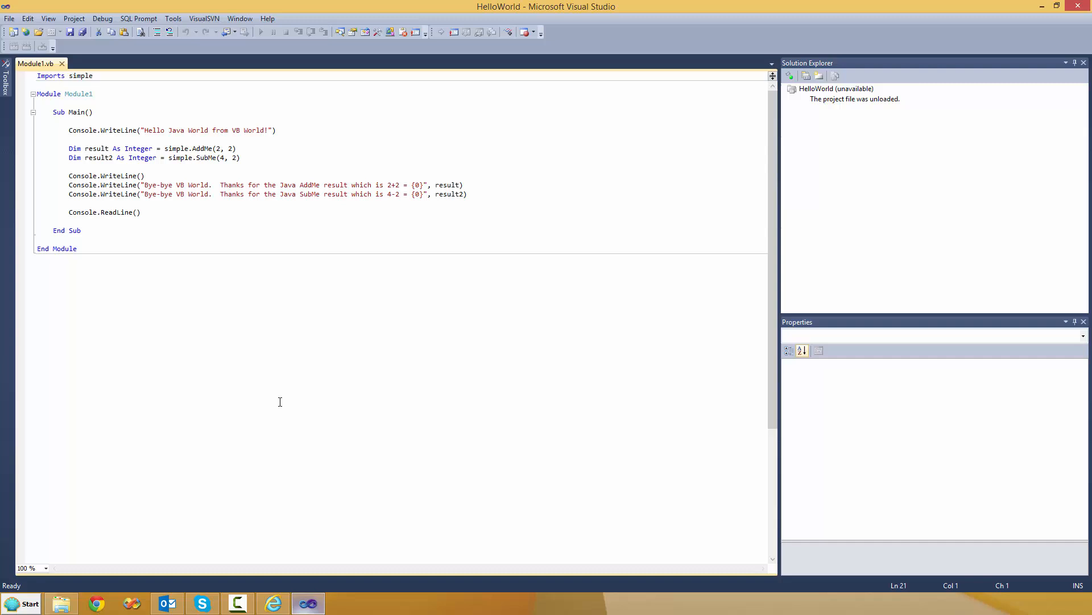